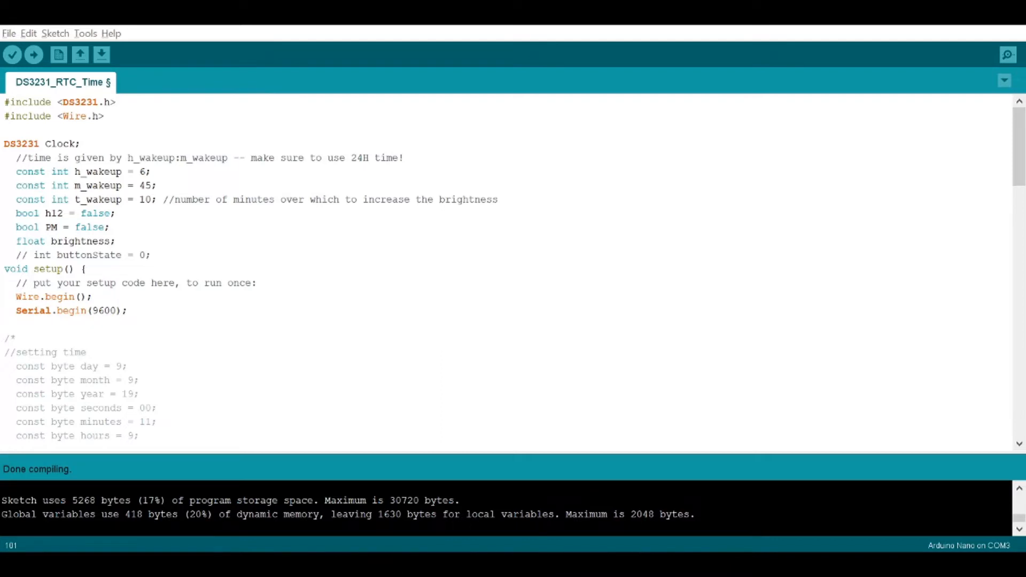
pyautogui.moveTo(3, 167)
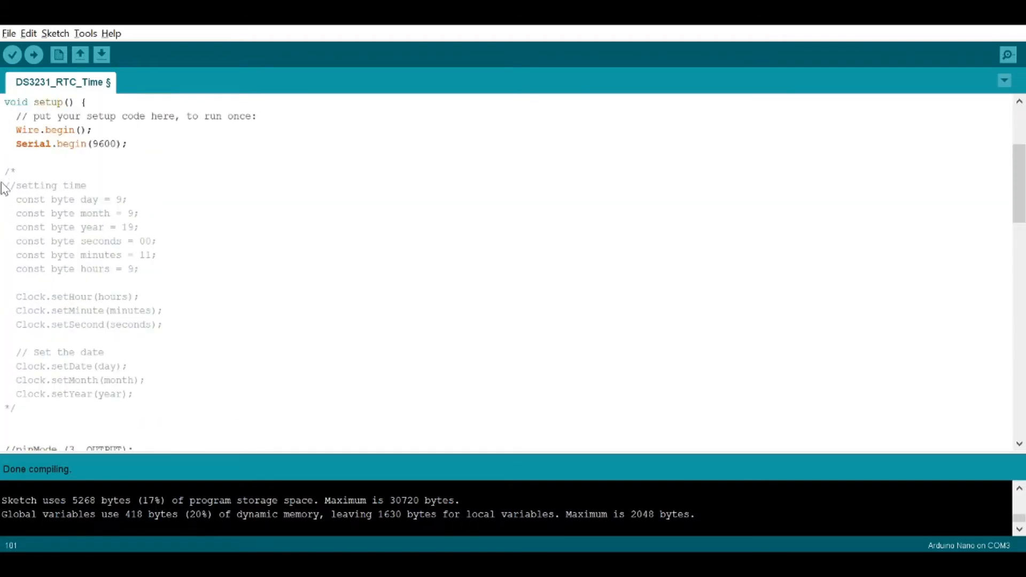
# Remove the /* before //setting time and the */ after Clock.setYear(year);.
pyautogui.moveTo(7, 185); pyautogui.dragTo(69, 200)
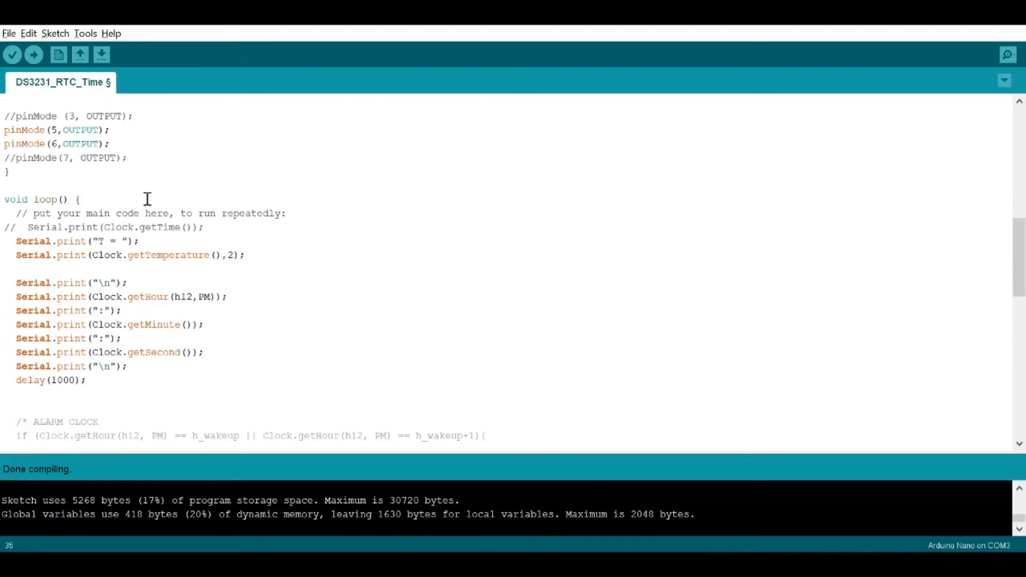
pyautogui.scroll(-3)
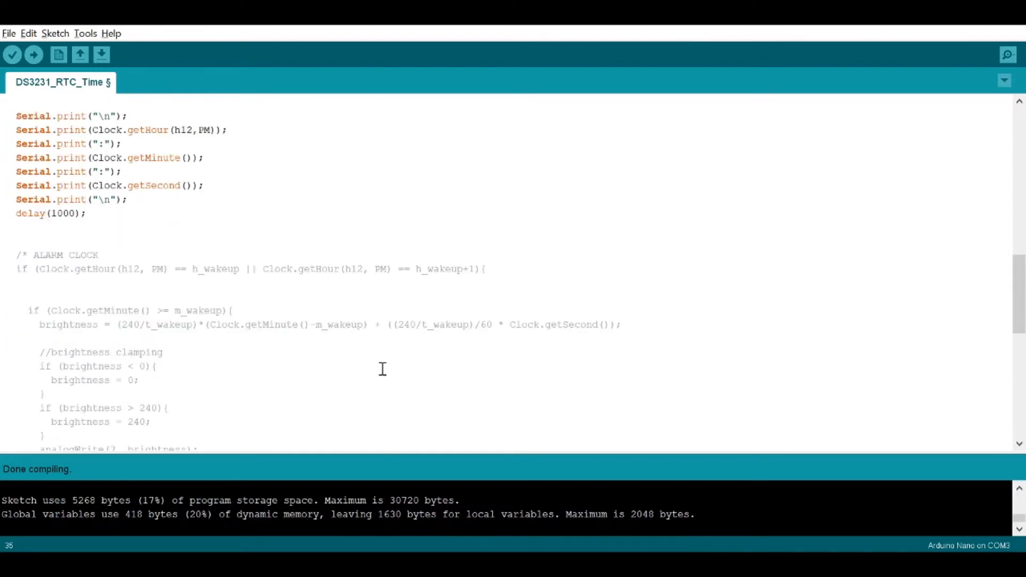
pyautogui.scroll(-3)
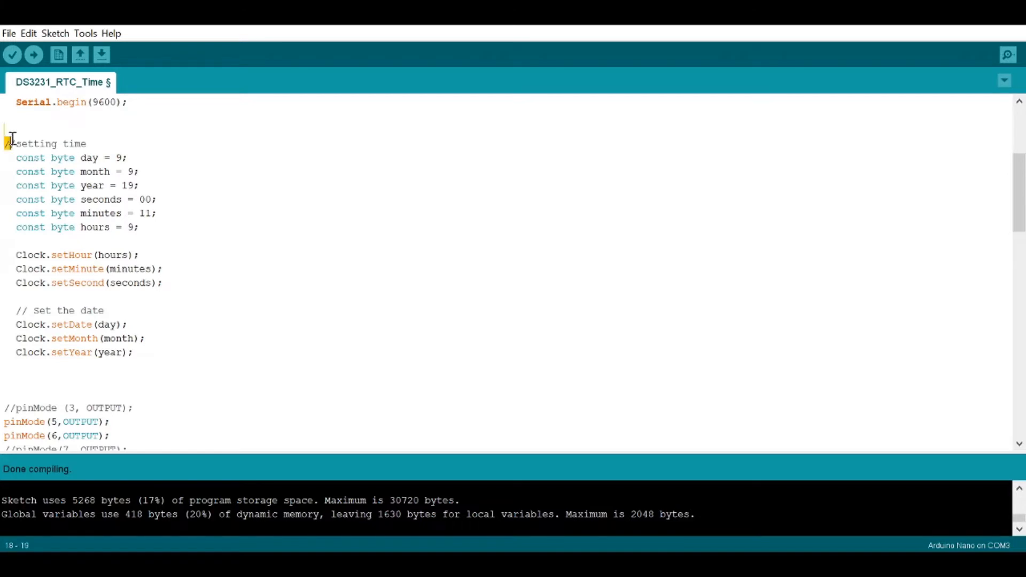
# Change the day constant from 9 to 22 in the time-setting block.
pyautogui.moveTo(9, 143); pyautogui.dragTo(134, 352)
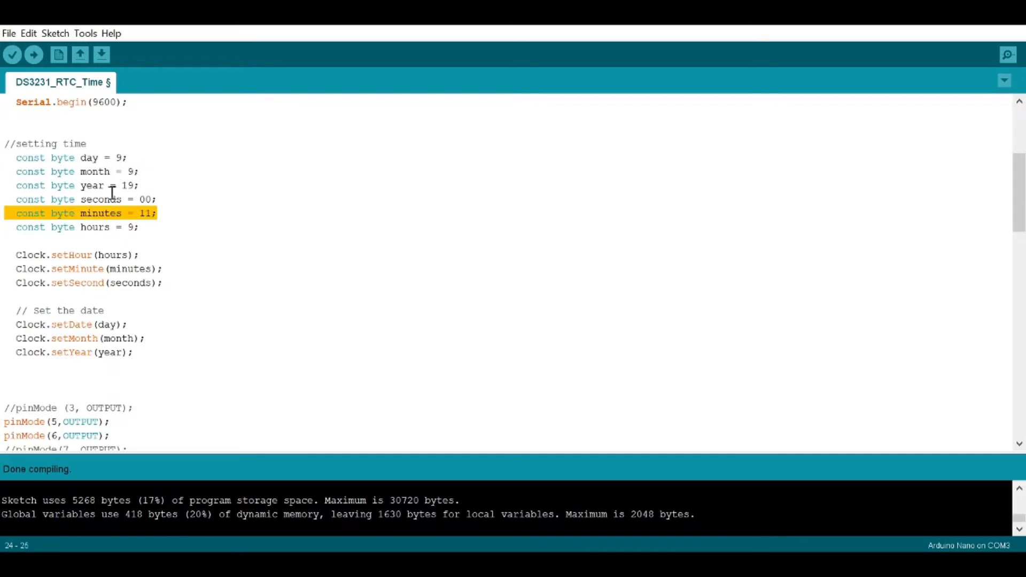
pyautogui.click(118, 157)
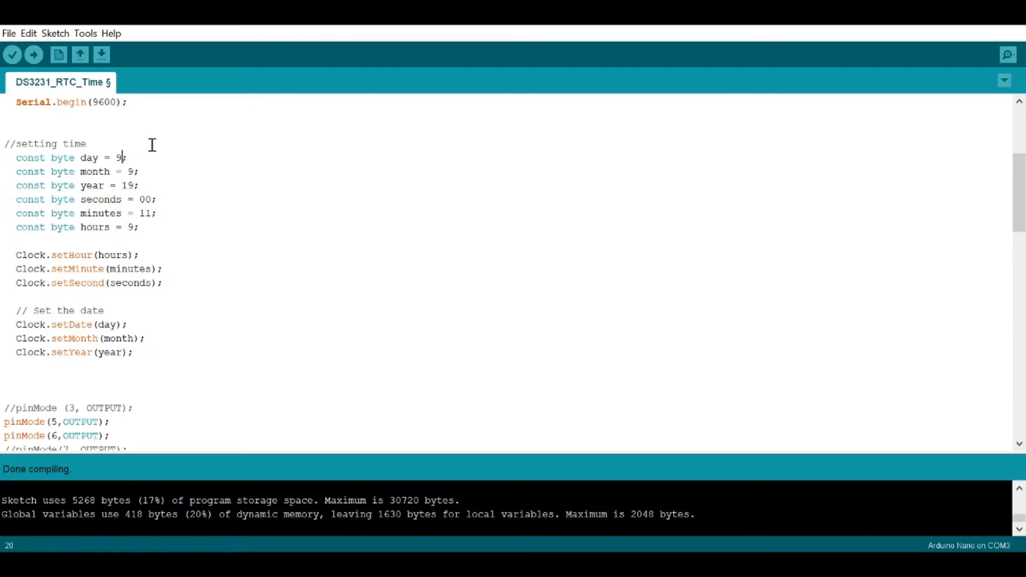
pyautogui.press('Backspace')
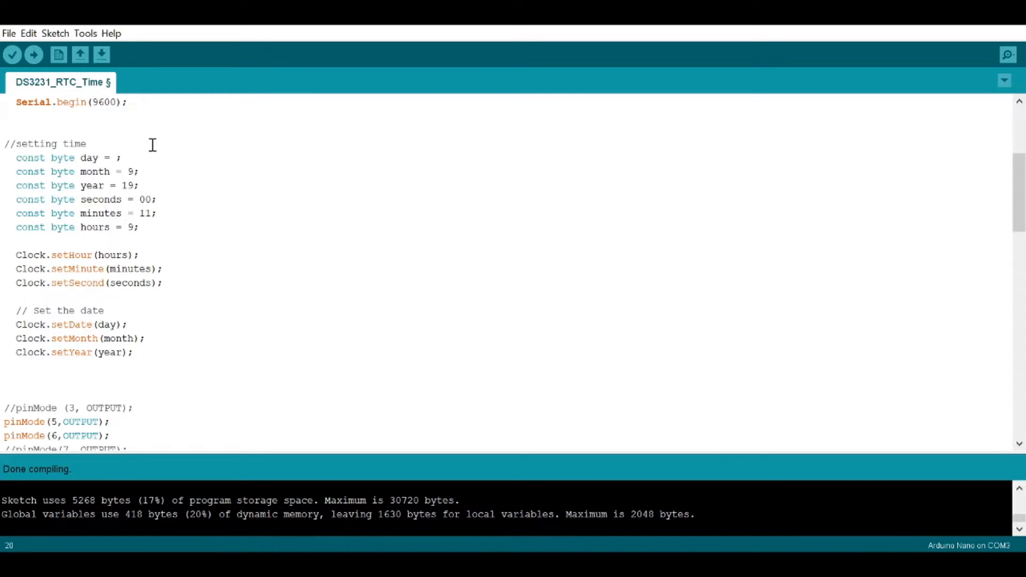
pyautogui.write('22')
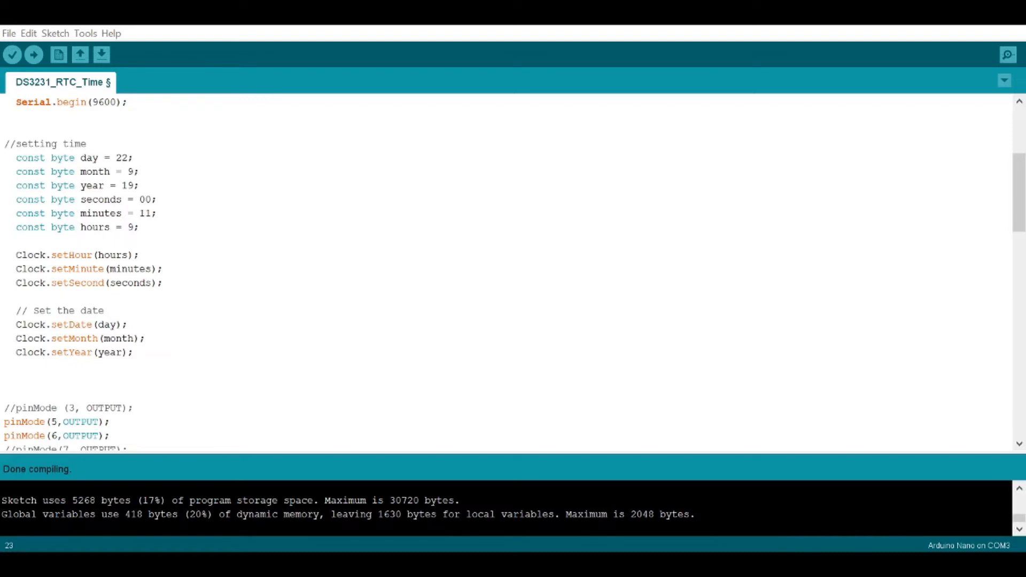
# Wrap the time-setting block back in /* */ and scroll down to loop().
pyautogui.moveTo(16, 255); pyautogui.dragTo(163, 282)
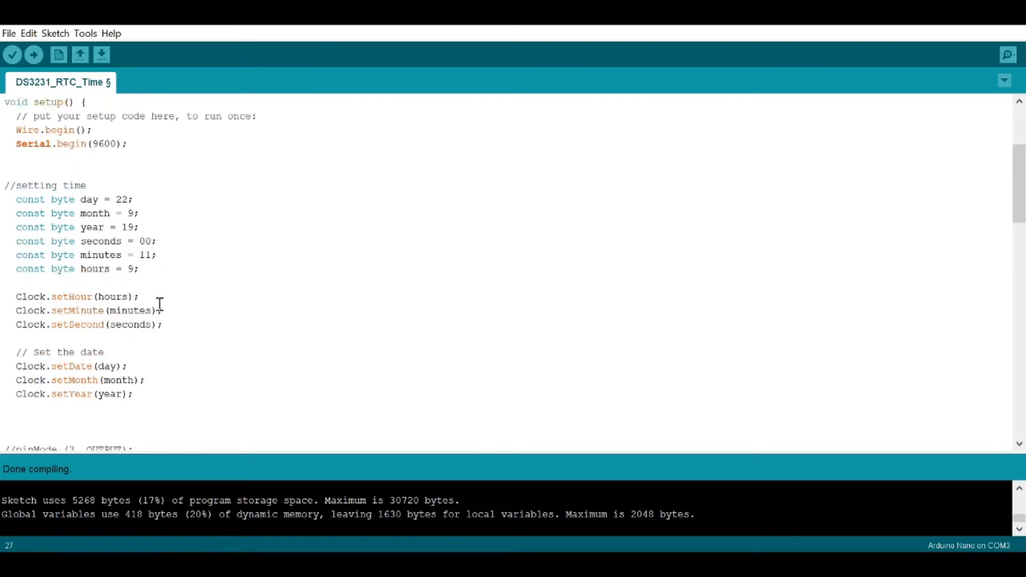
pyautogui.scroll(-3)
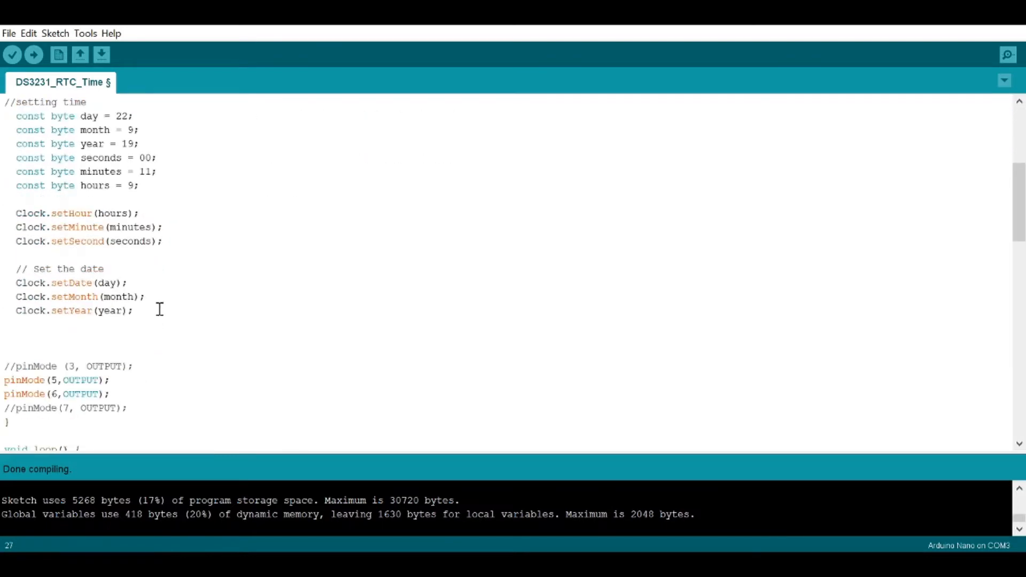
pyautogui.scroll(-3)
pyautogui.write('/')
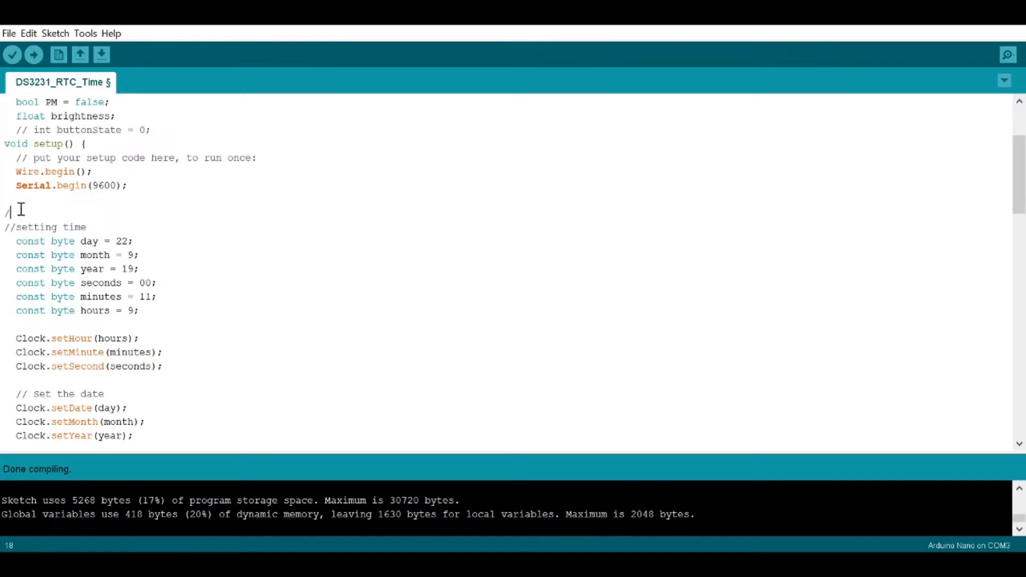
pyautogui.scroll(-3)
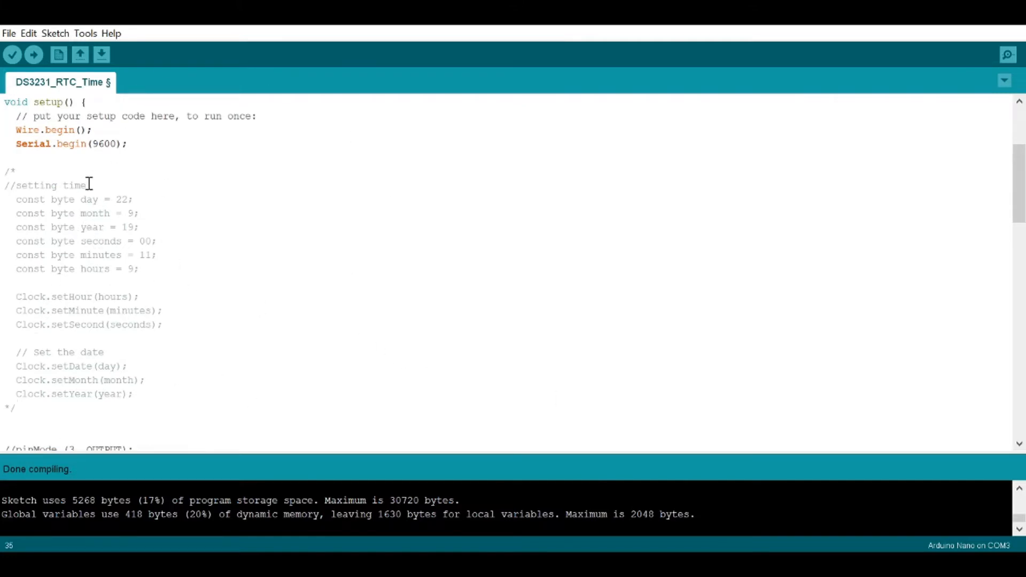
pyautogui.scroll(-3)
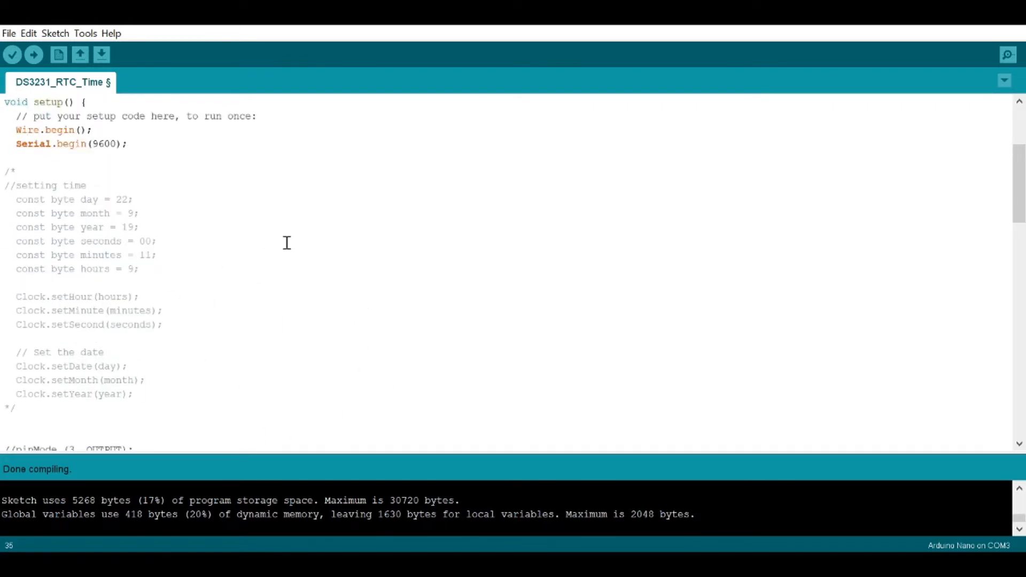
pyautogui.scroll(-3)
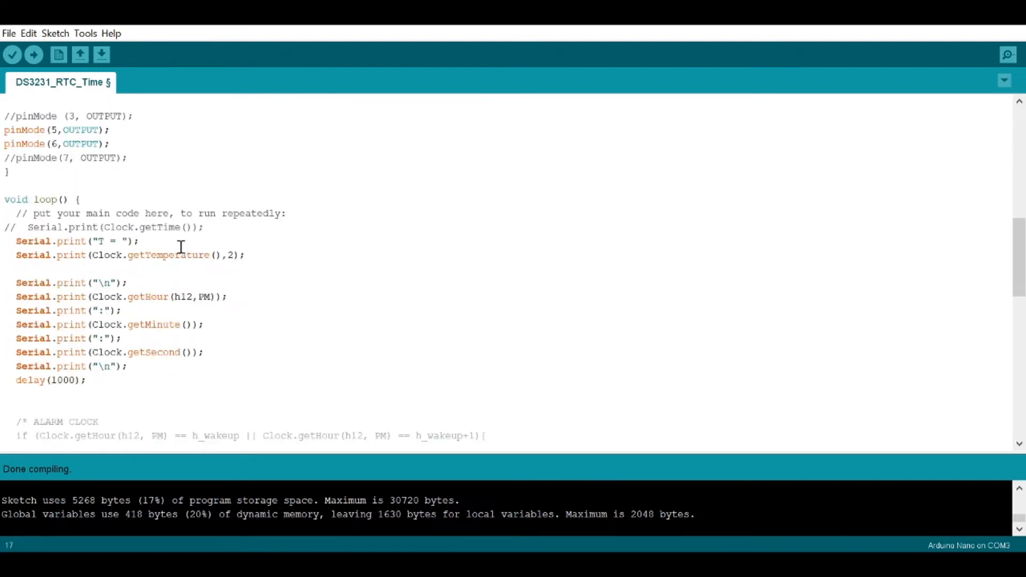
pyautogui.scroll(-3)
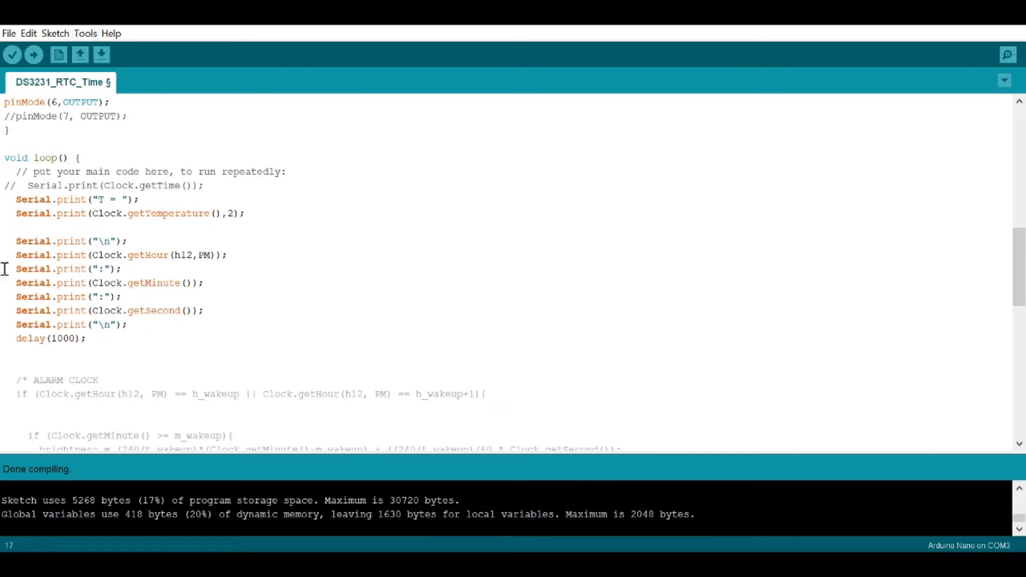
pyautogui.moveTo(16, 254); pyautogui.dragTo(203, 310)
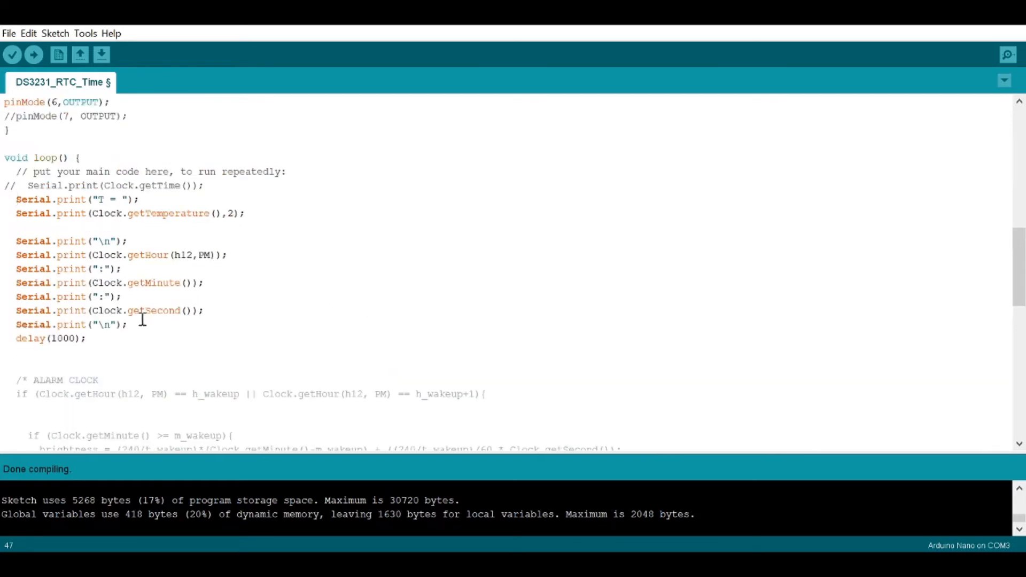
pyautogui.moveTo(208, 214)
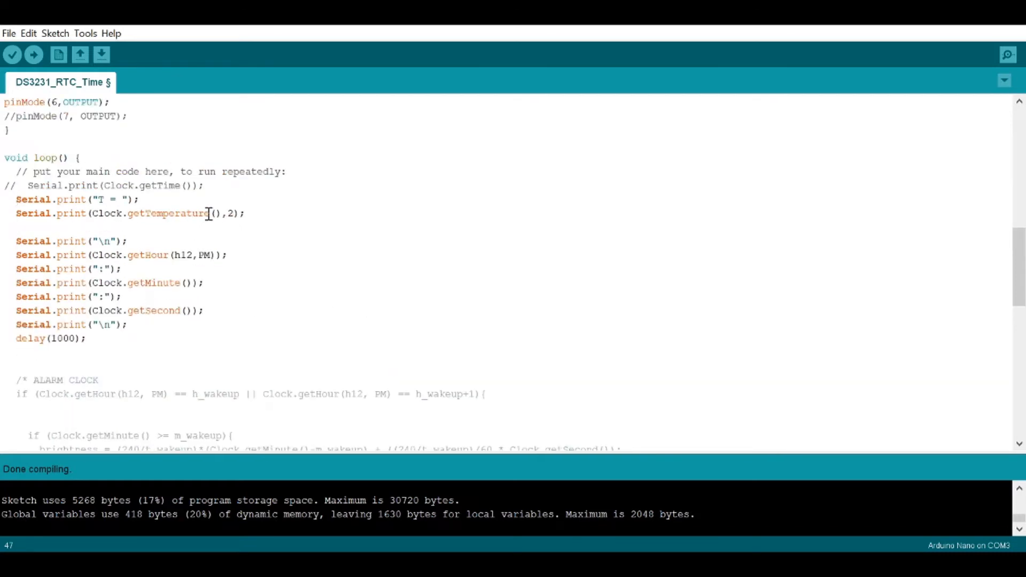
pyautogui.scroll(-3)
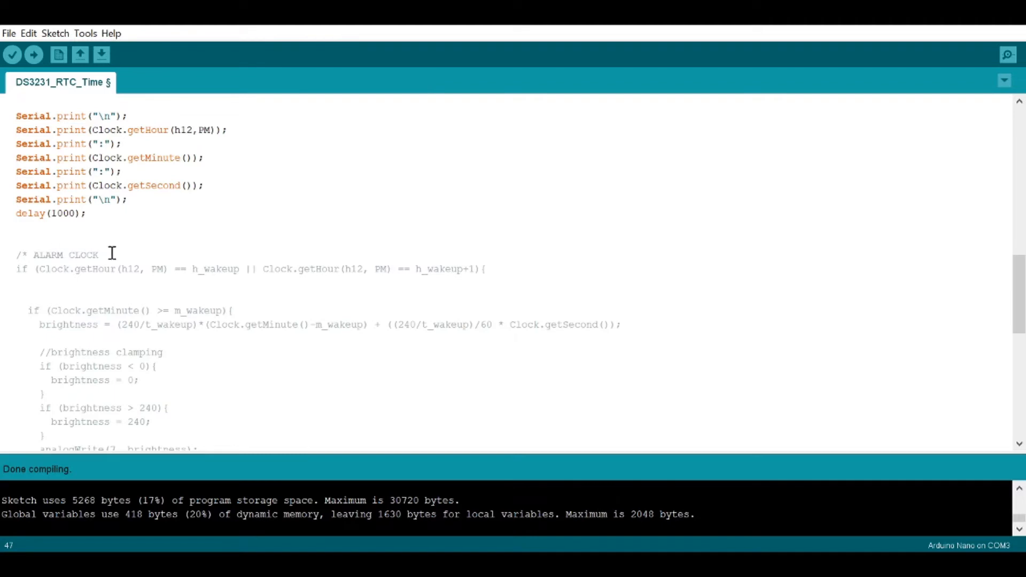
# Delete the comment markers before the brightness = (240/t_wakeup) line in ALARM CLOCK.
pyautogui.click(34, 254)
pyautogui.write('/')
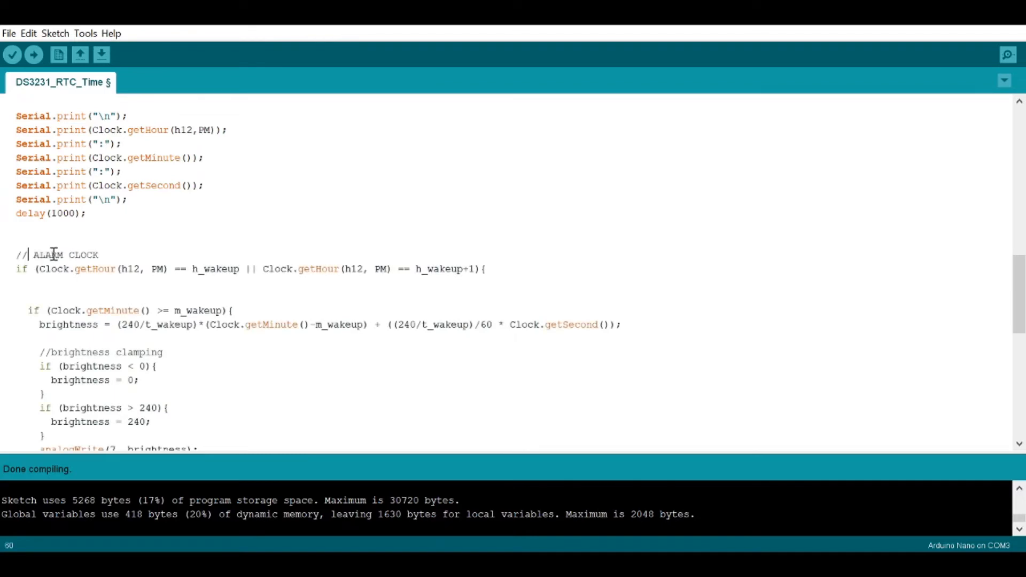
pyautogui.scroll(-3)
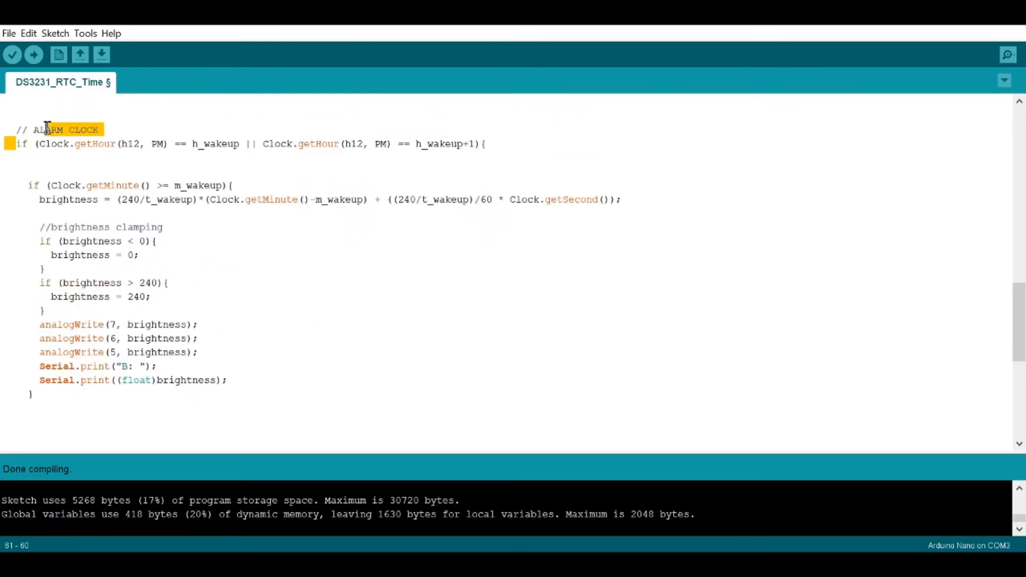
pyautogui.click(196, 144)
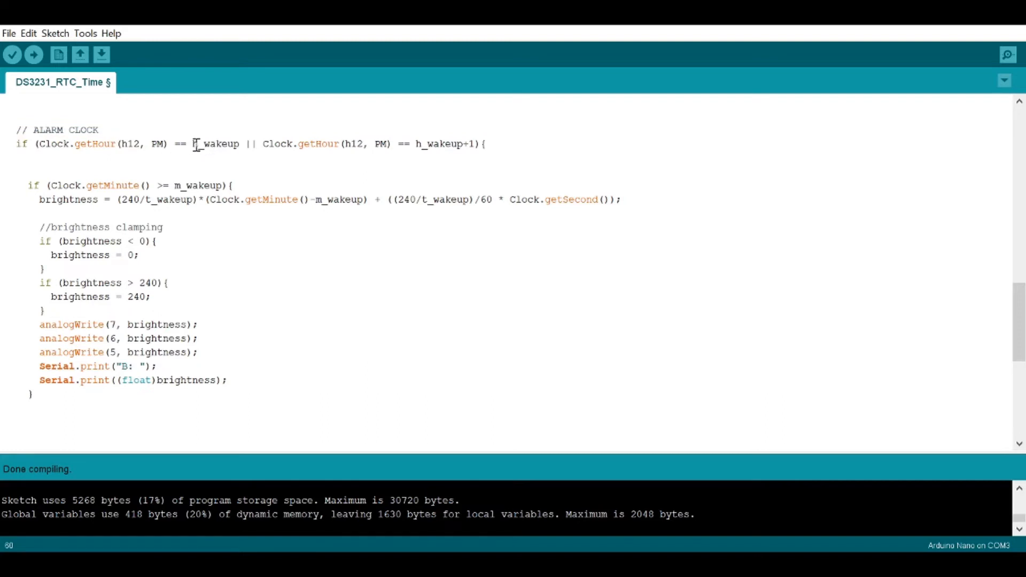
pyautogui.doubleClick(216, 143)
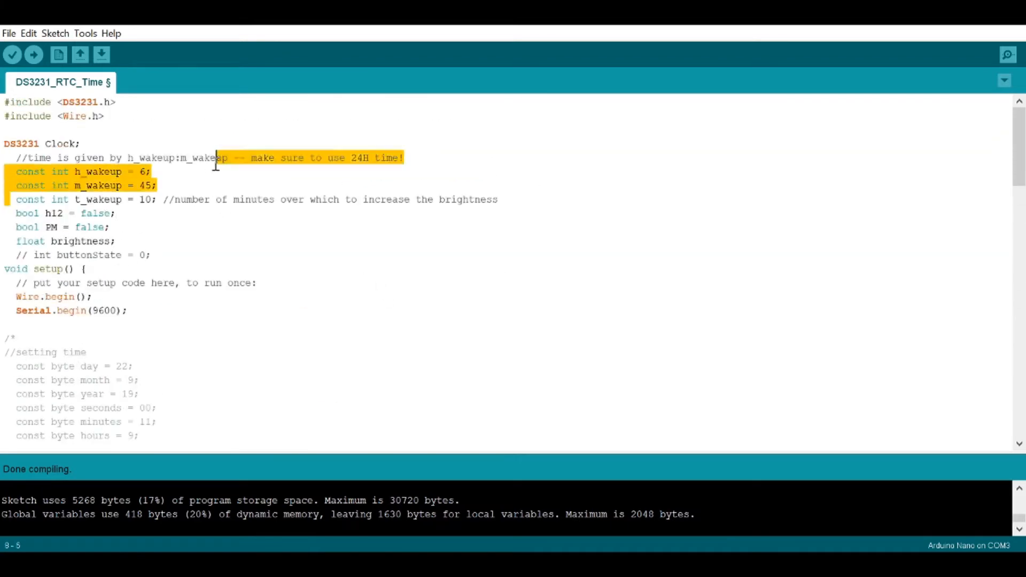
pyautogui.scroll(-3)
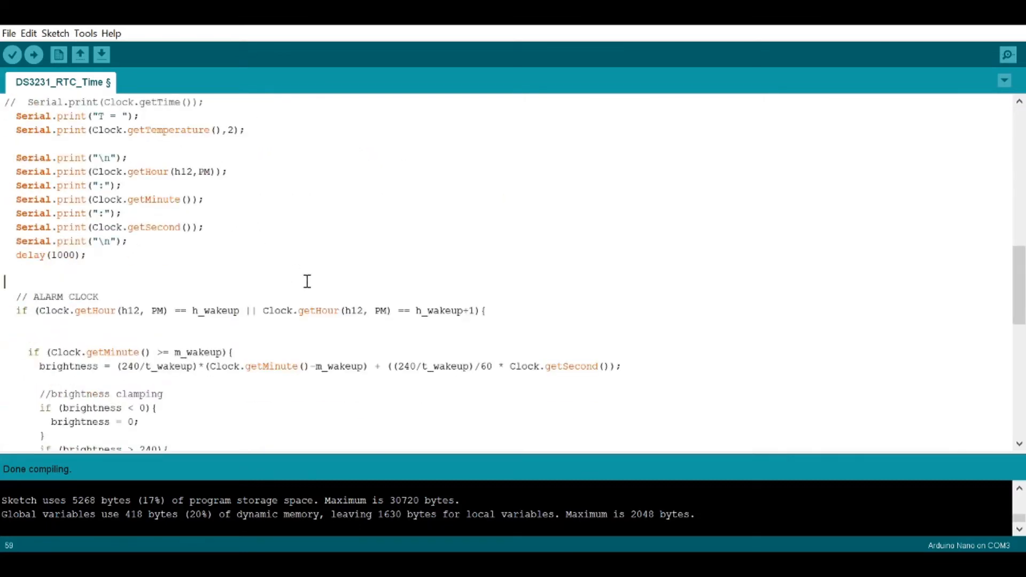
pyautogui.scroll(-3)
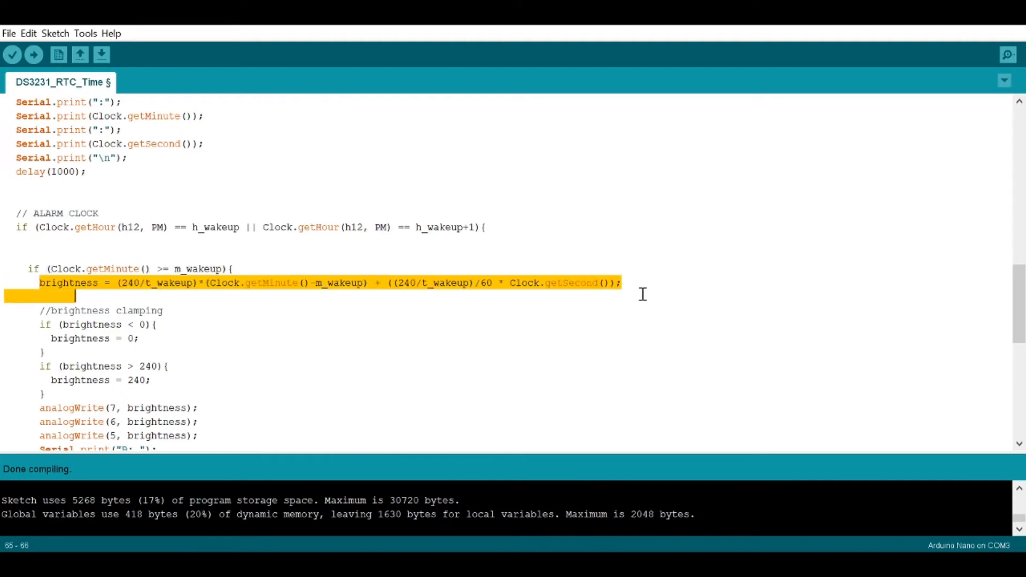
pyautogui.click(251, 324)
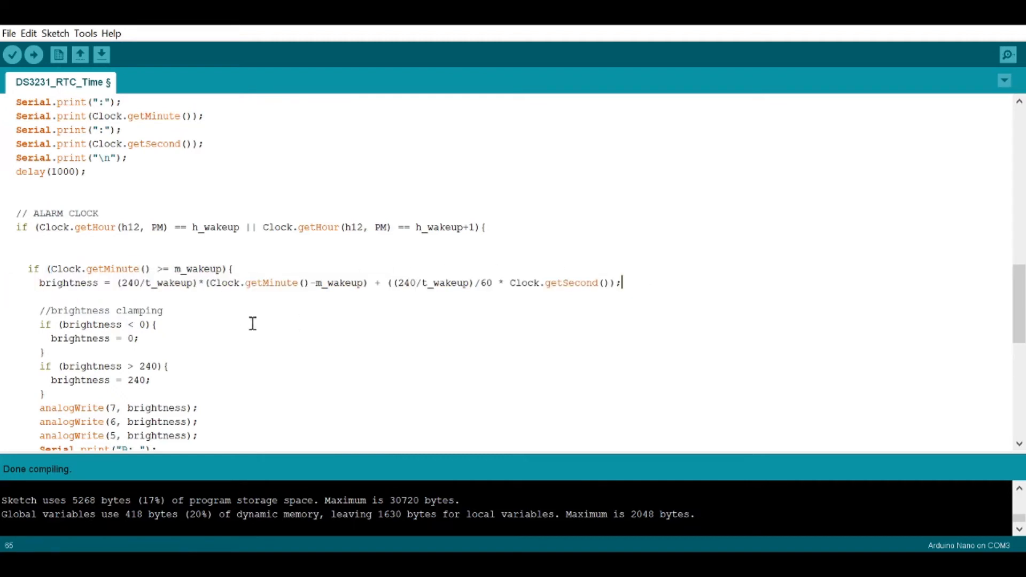
pyautogui.moveTo(233, 308)
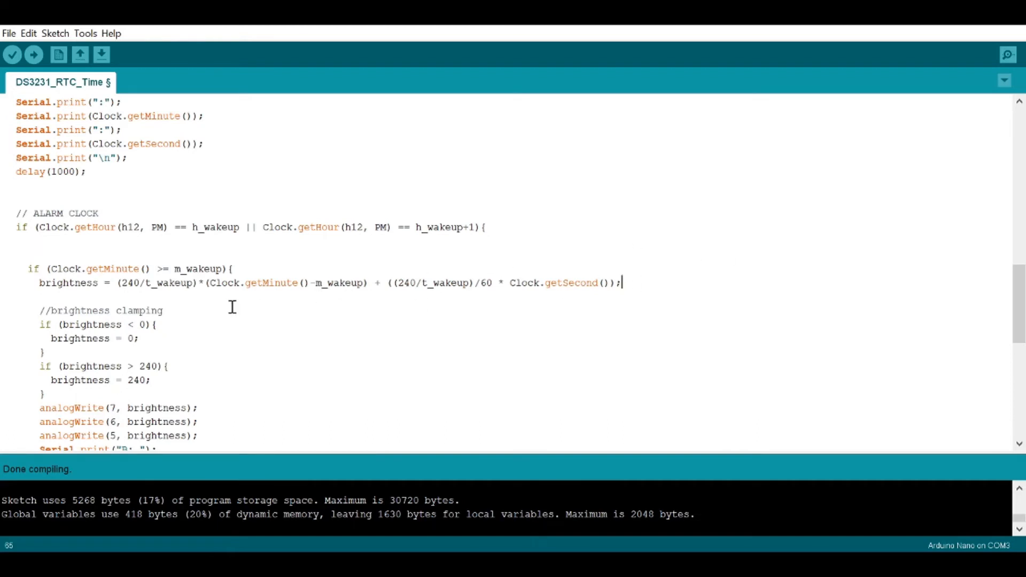
pyautogui.doubleClick(339, 283)
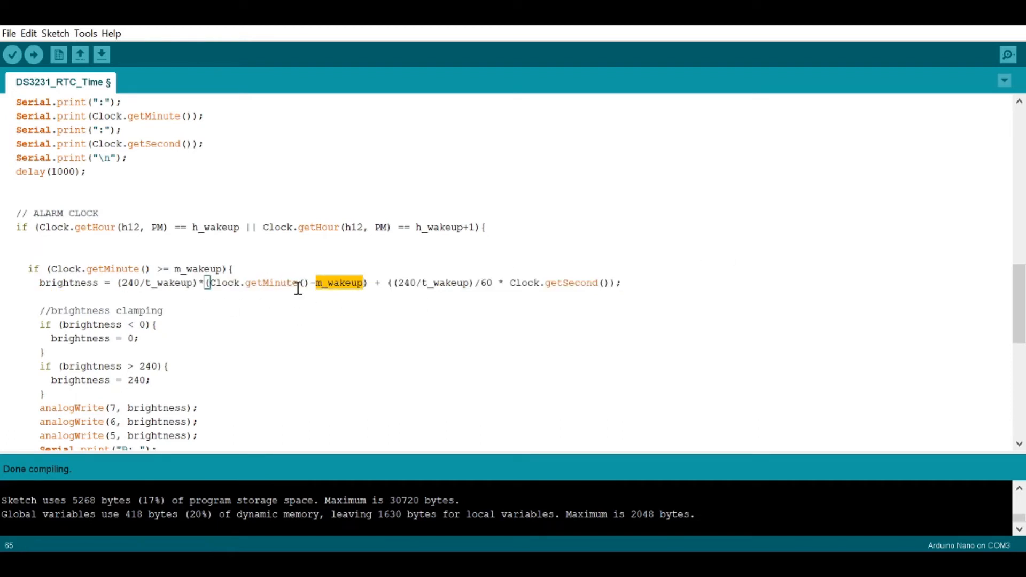
pyautogui.moveTo(122, 286)
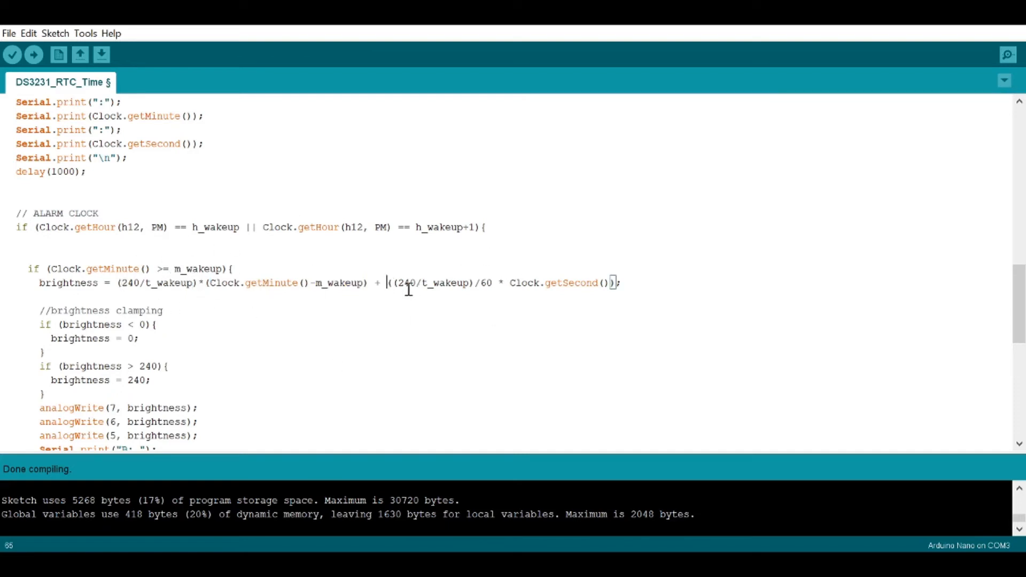
pyautogui.moveTo(495, 306)
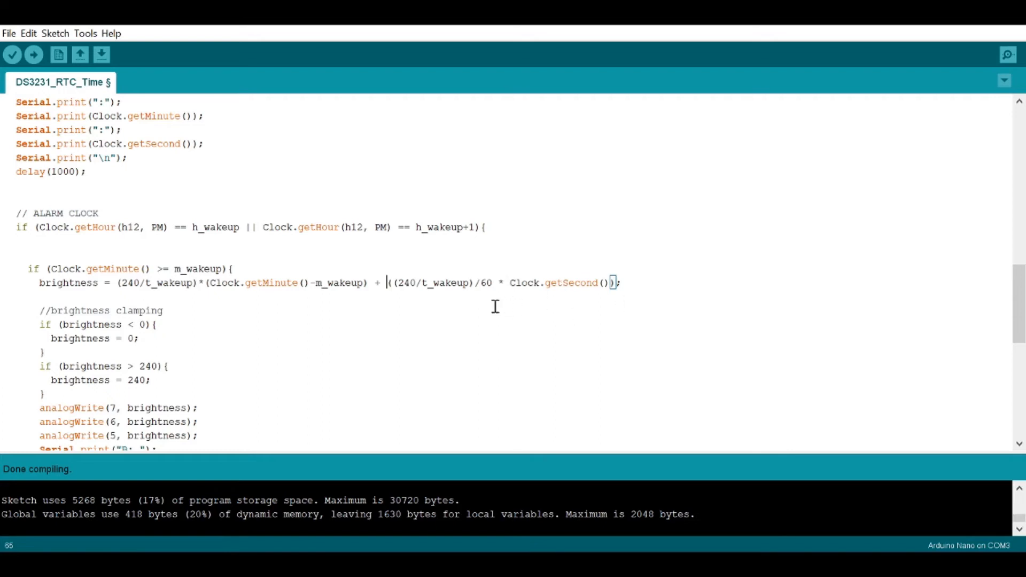
pyautogui.moveTo(558, 306)
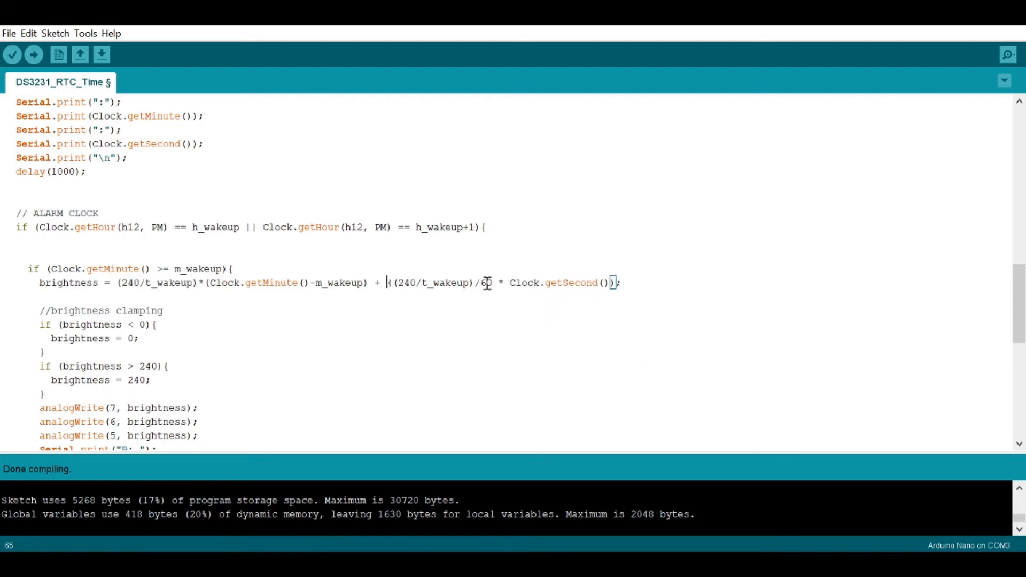
pyautogui.moveTo(458, 283)
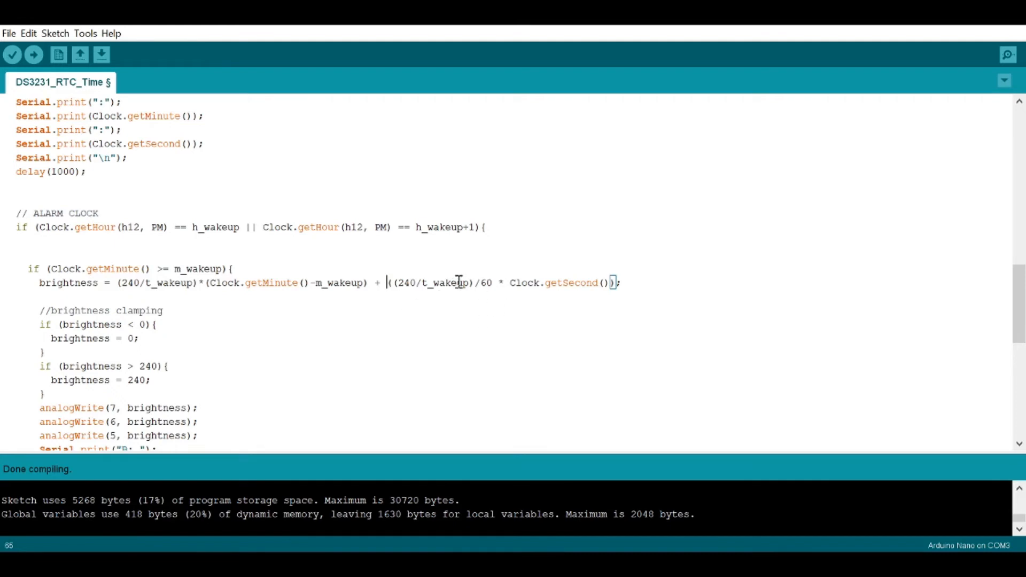
pyautogui.moveTo(466, 301)
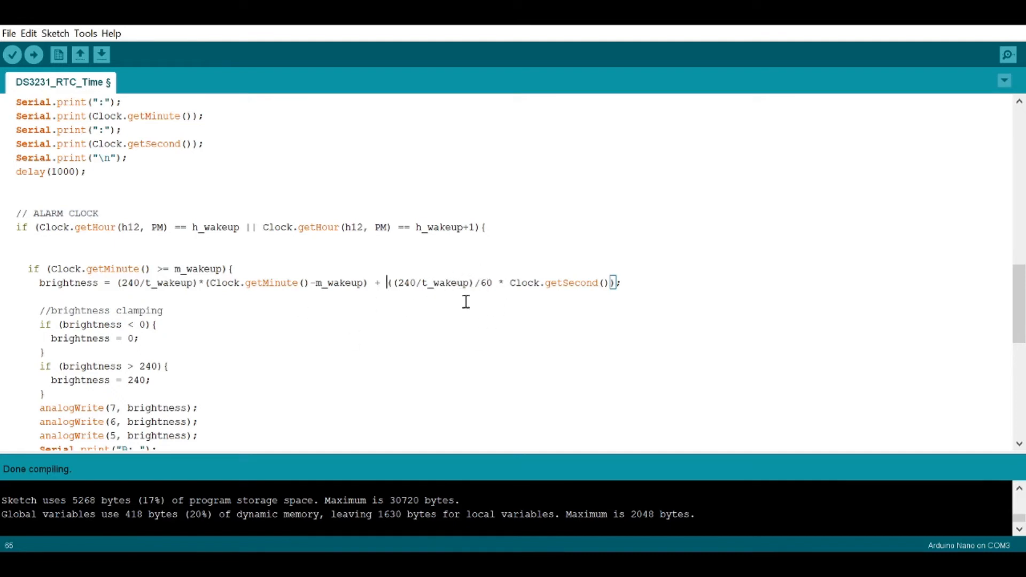
pyautogui.moveTo(632, 287)
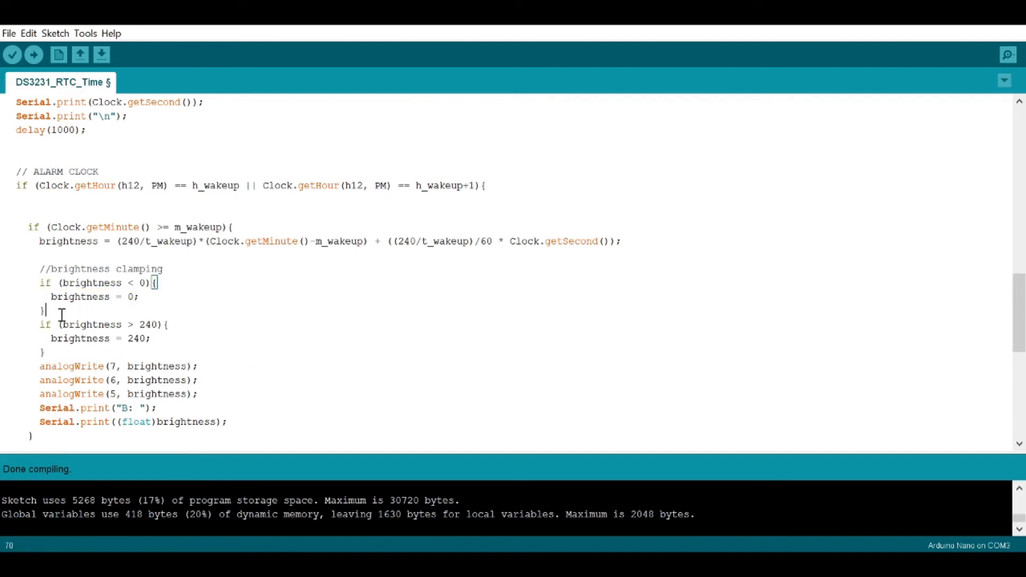
pyautogui.moveTo(139, 311)
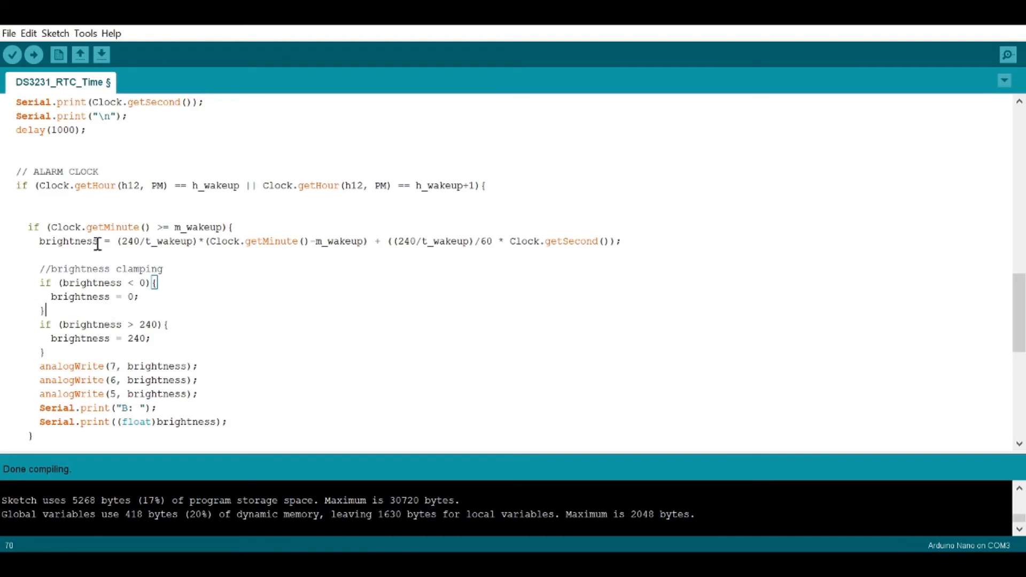
pyautogui.moveTo(71, 308)
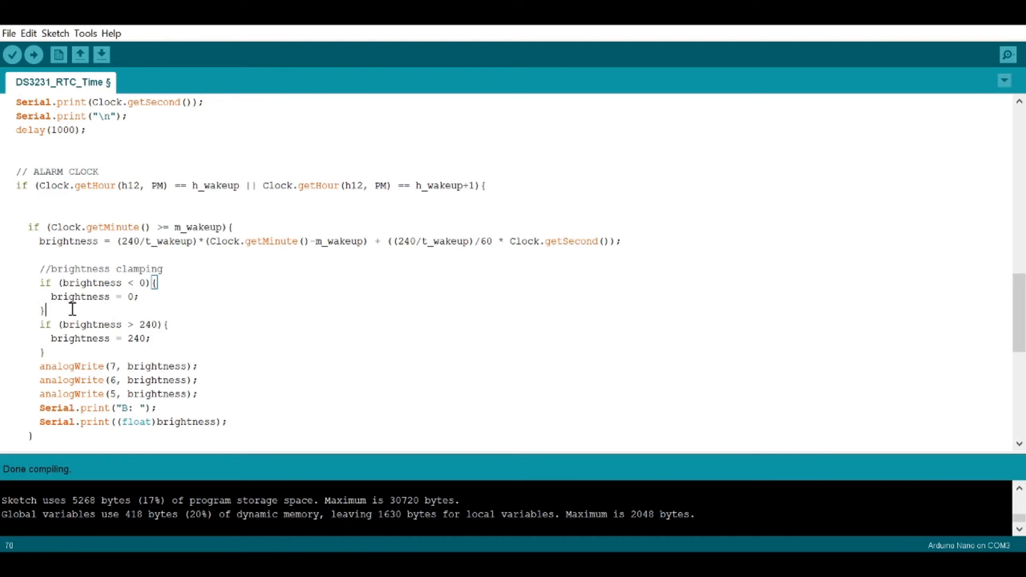
# Add blank lines after the brightness clamping checks and the analogWrite calls.
pyautogui.moveTo(39, 324); pyautogui.dragTo(46, 351)
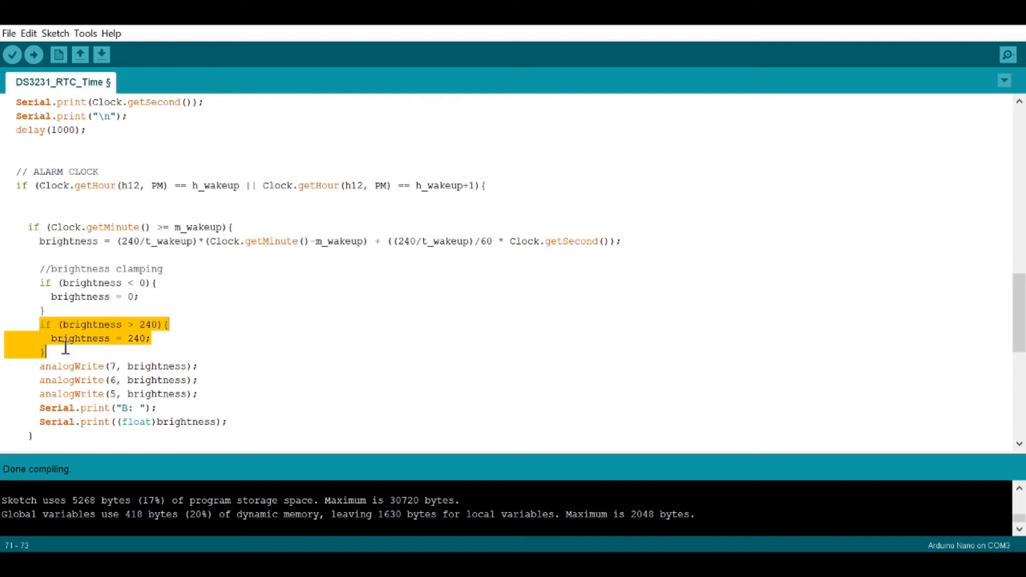
pyautogui.click(41, 324)
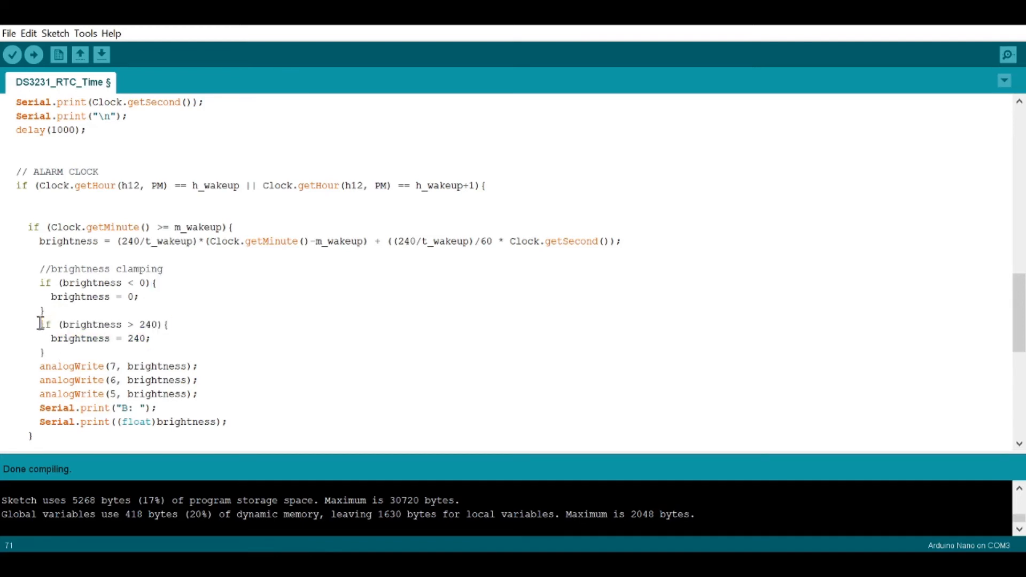
pyautogui.moveTo(39, 324); pyautogui.dragTo(43, 352)
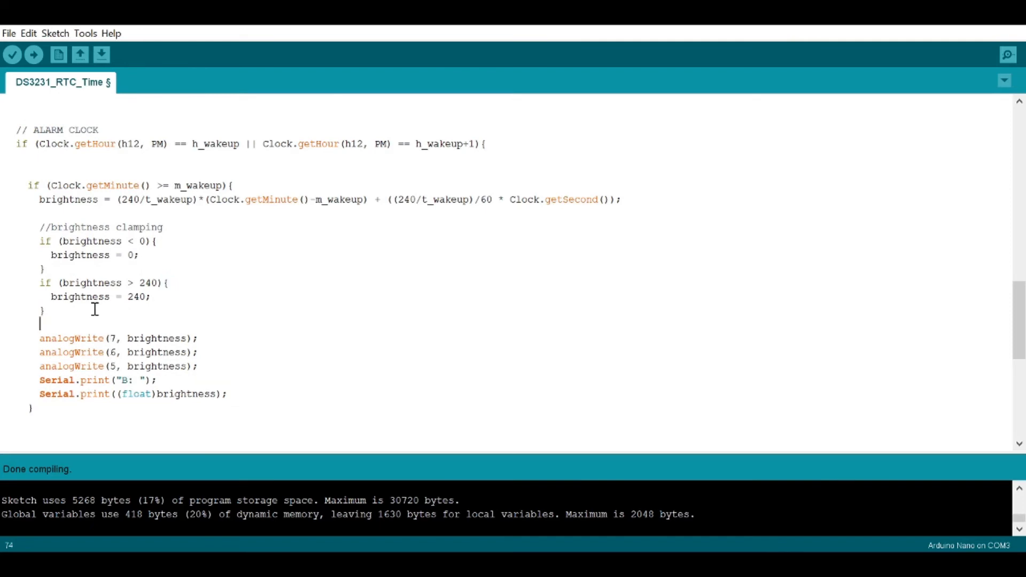
pyautogui.moveTo(215, 367)
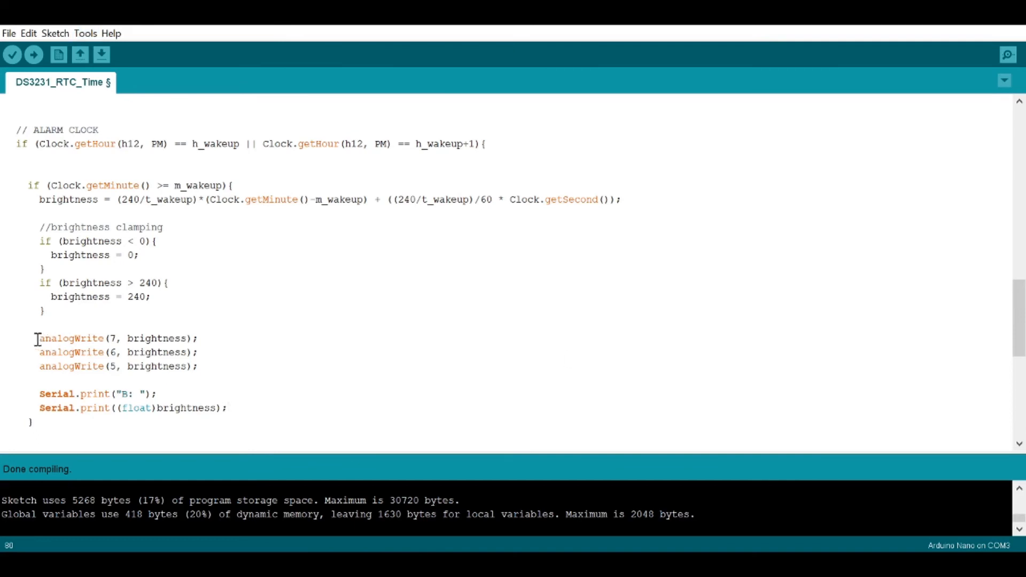
pyautogui.moveTo(206, 343)
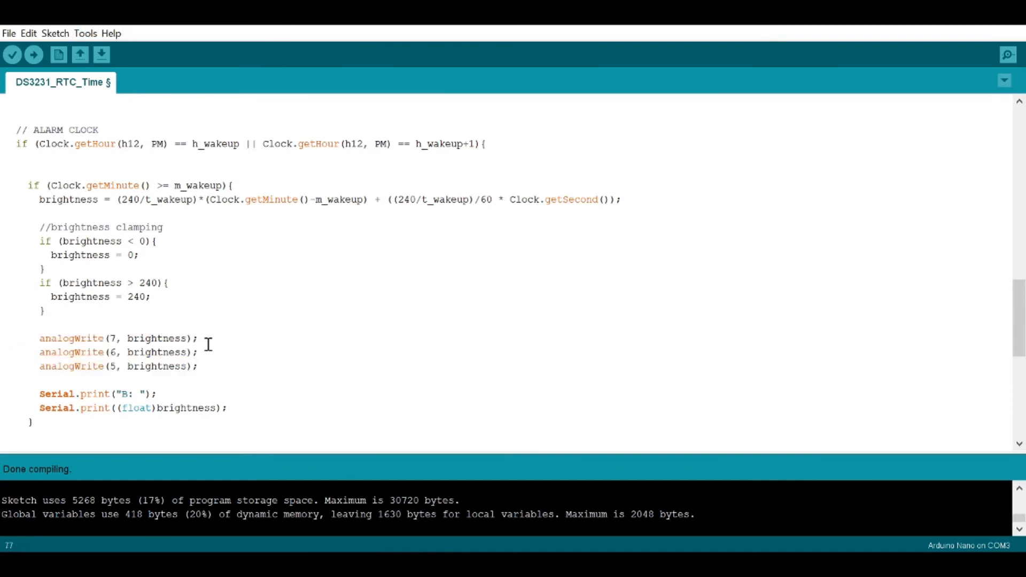
pyautogui.moveTo(110, 339)
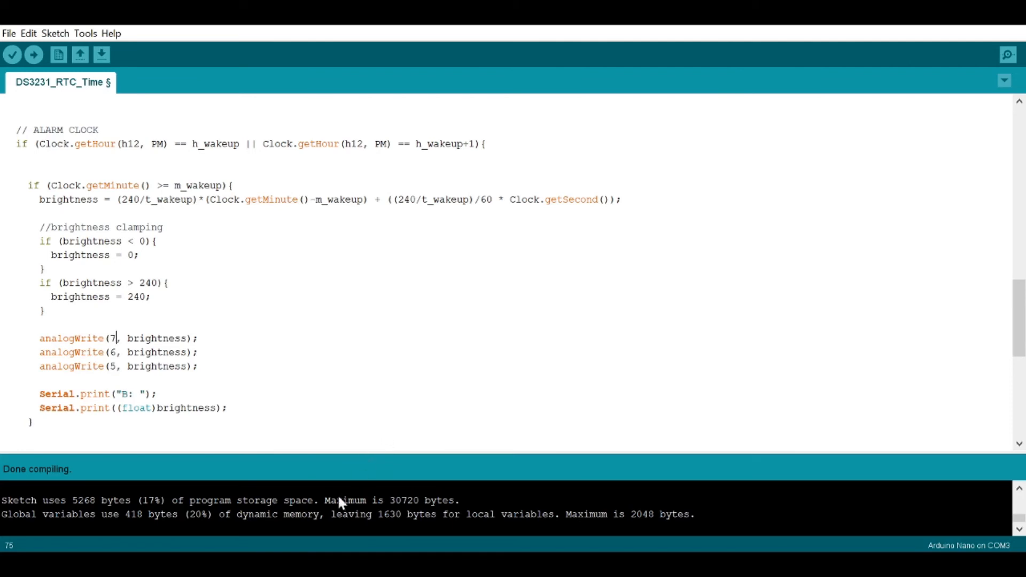
pyautogui.moveTo(286, 356)
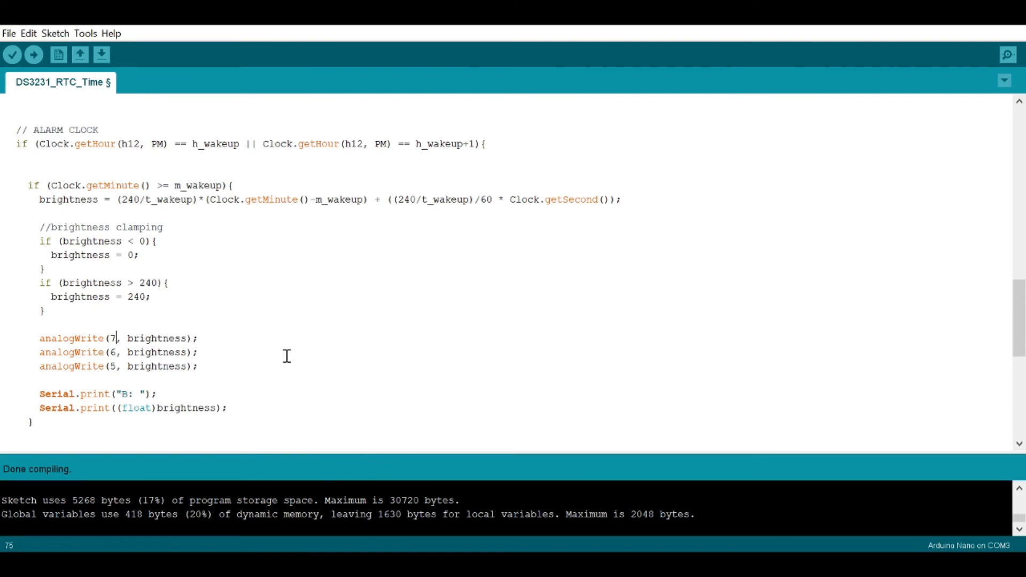
pyautogui.moveTo(399, 359)
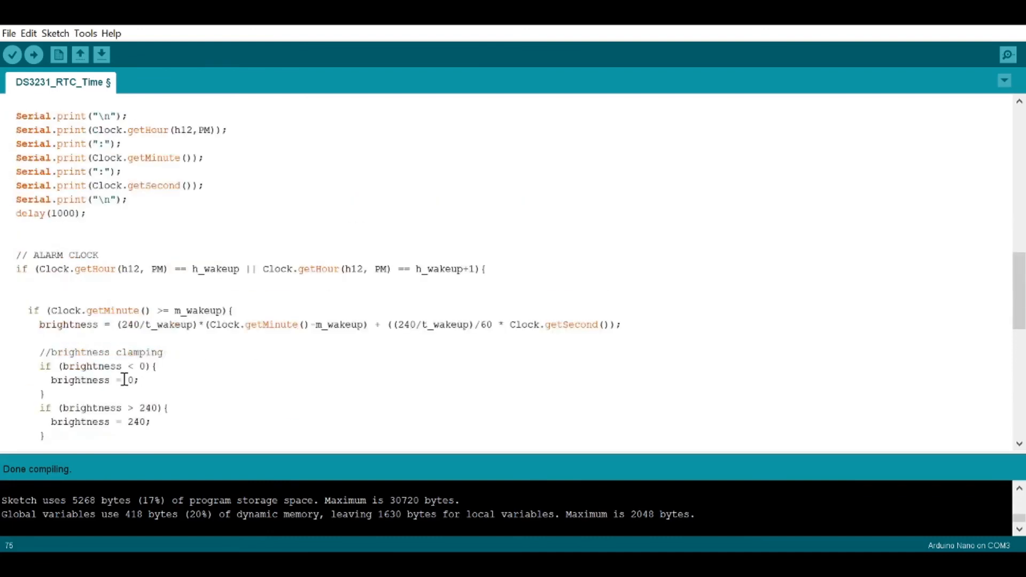
pyautogui.scroll(-3)
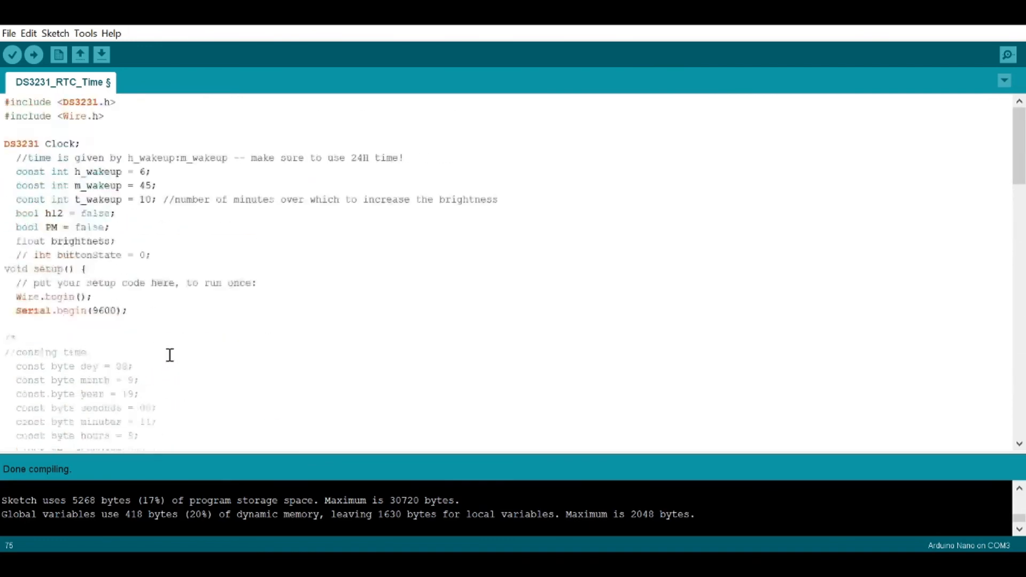
pyautogui.scroll(-3)
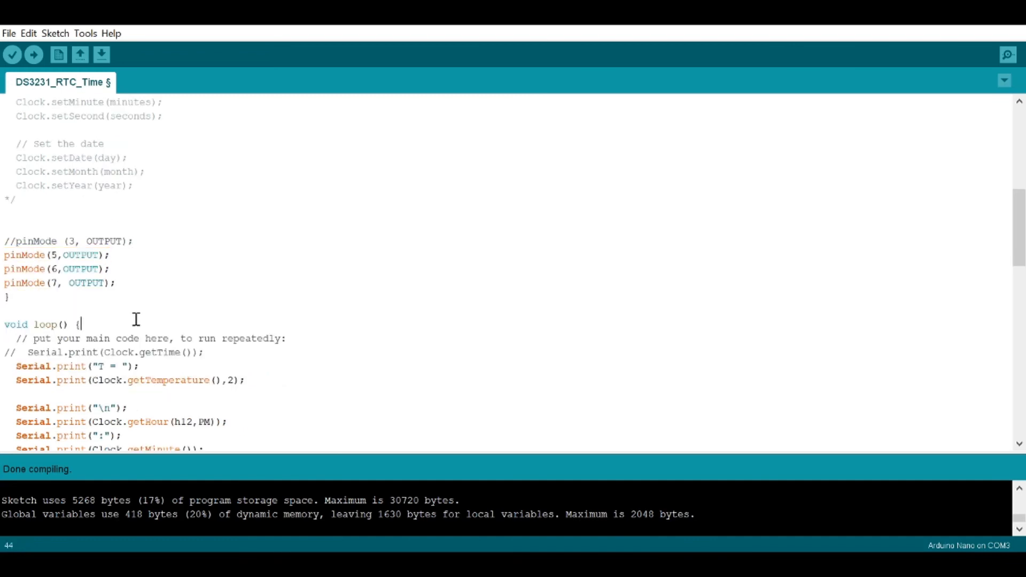
pyautogui.scroll(-3)
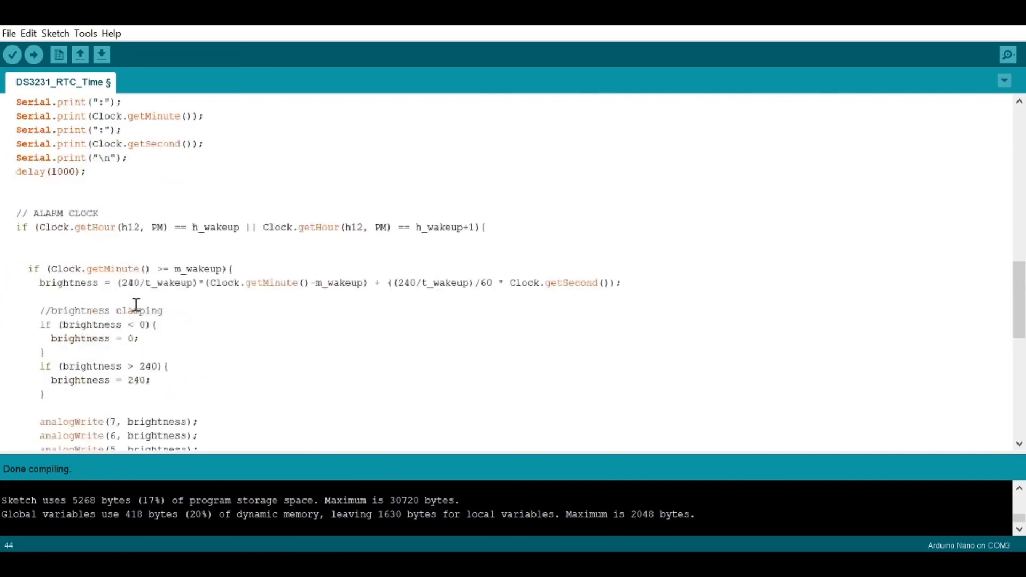
pyautogui.scroll(-3)
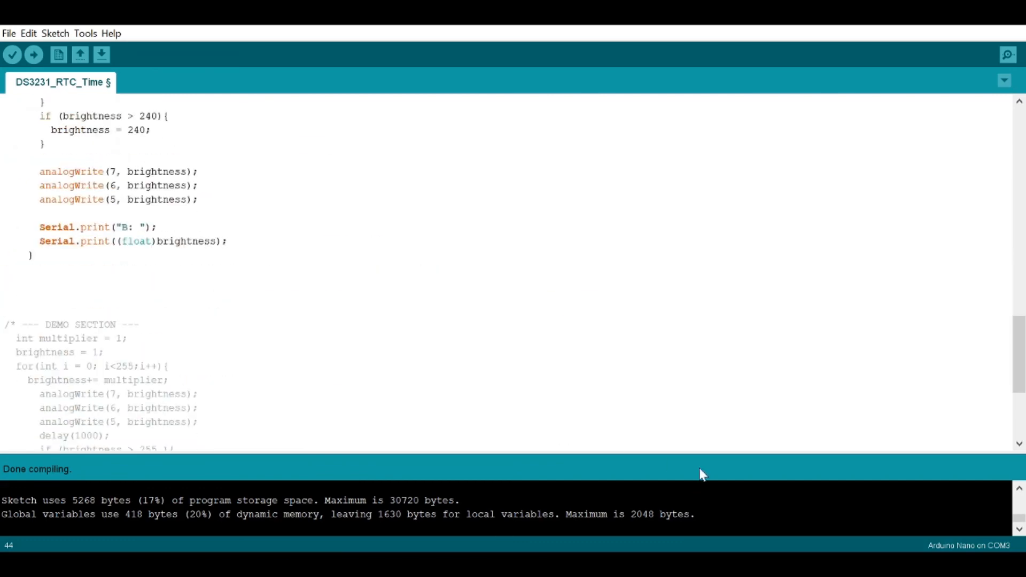